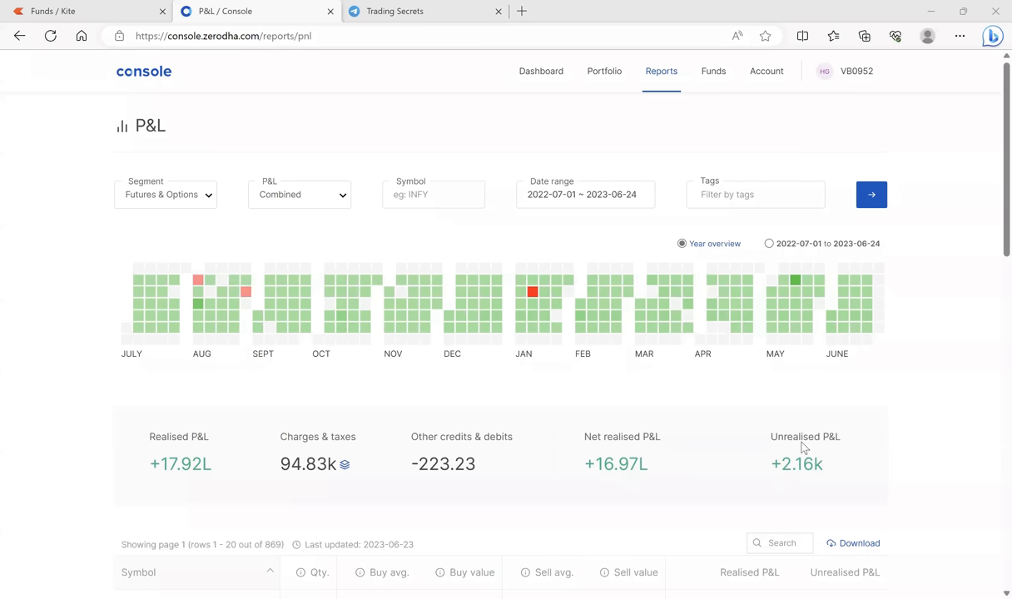
pyautogui.moveTo(899, 267)
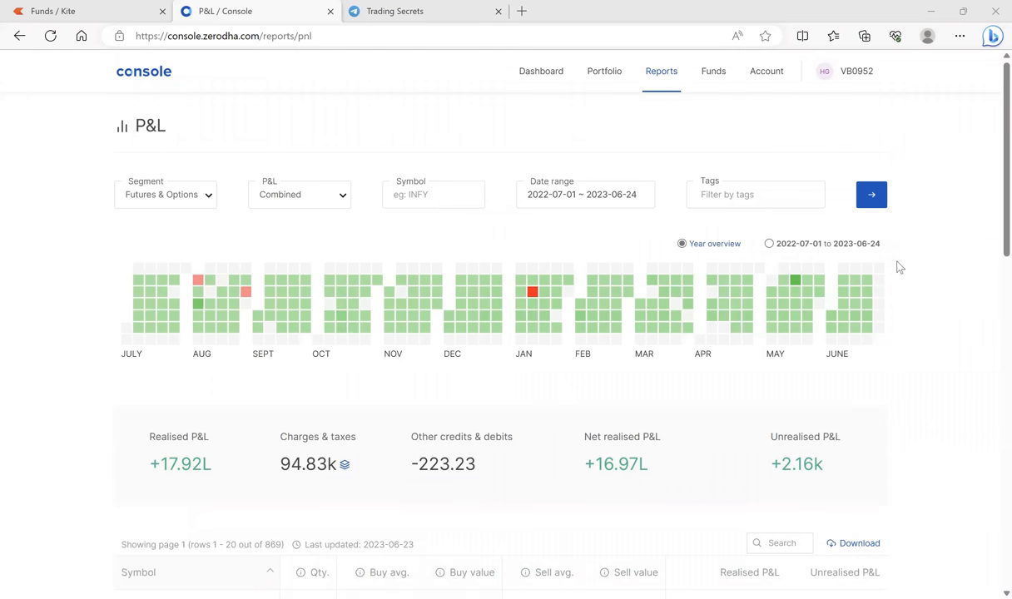
pyautogui.moveTo(974, 368)
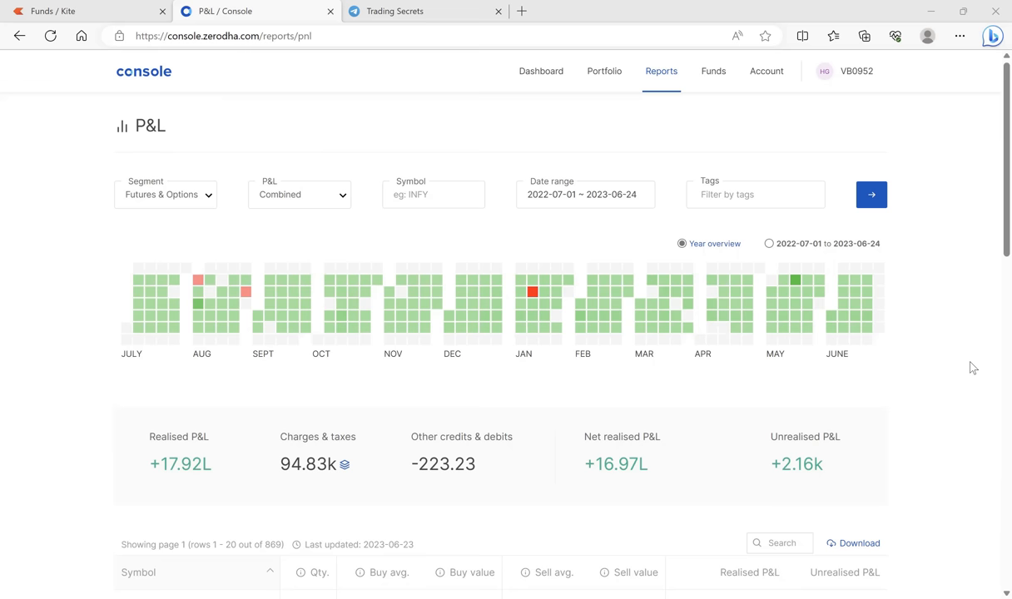
pyautogui.moveTo(198, 282)
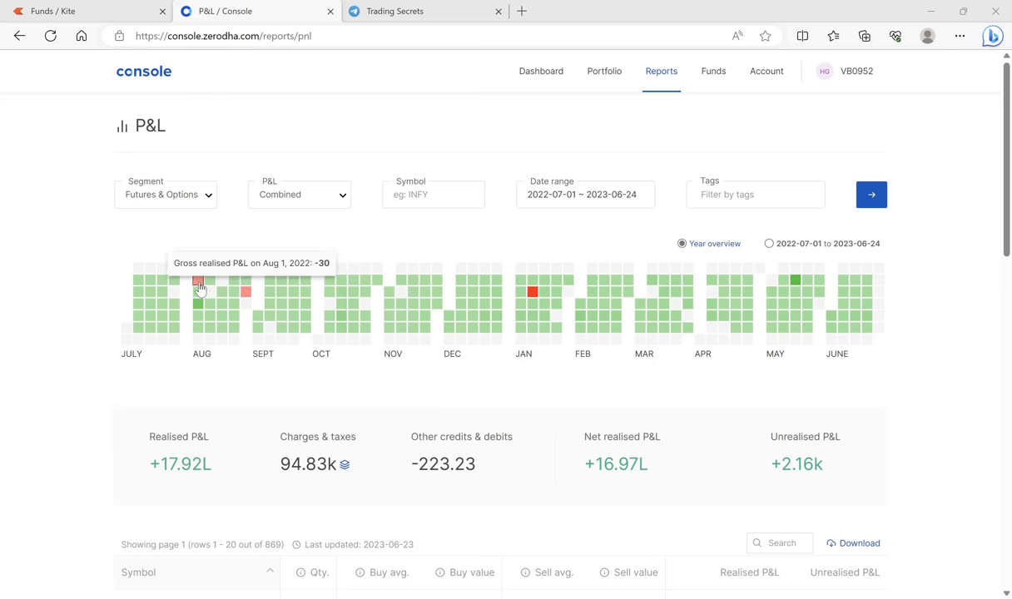
pyautogui.moveTo(210, 296)
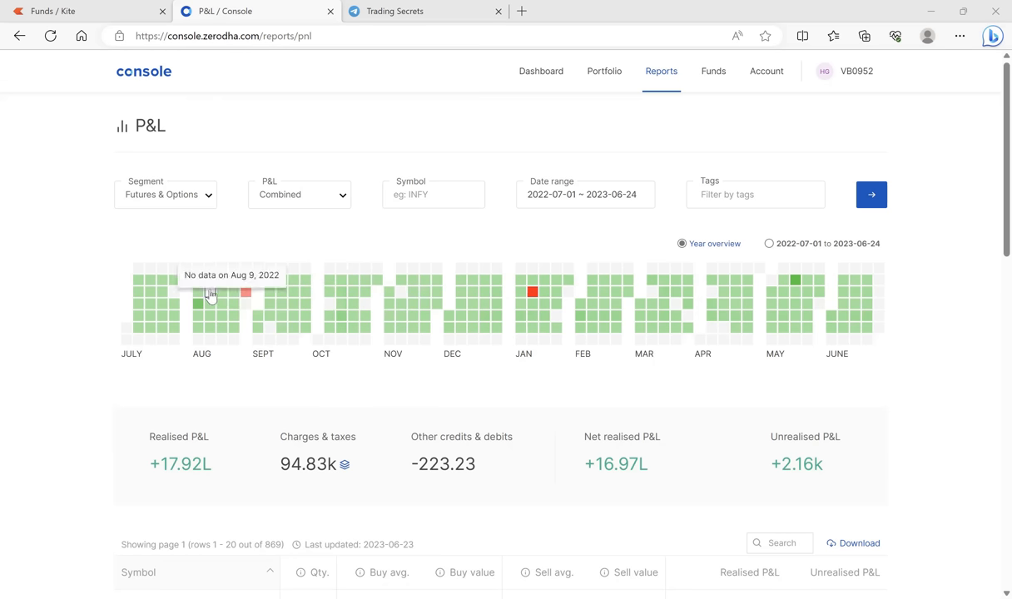
pyautogui.moveTo(199, 283)
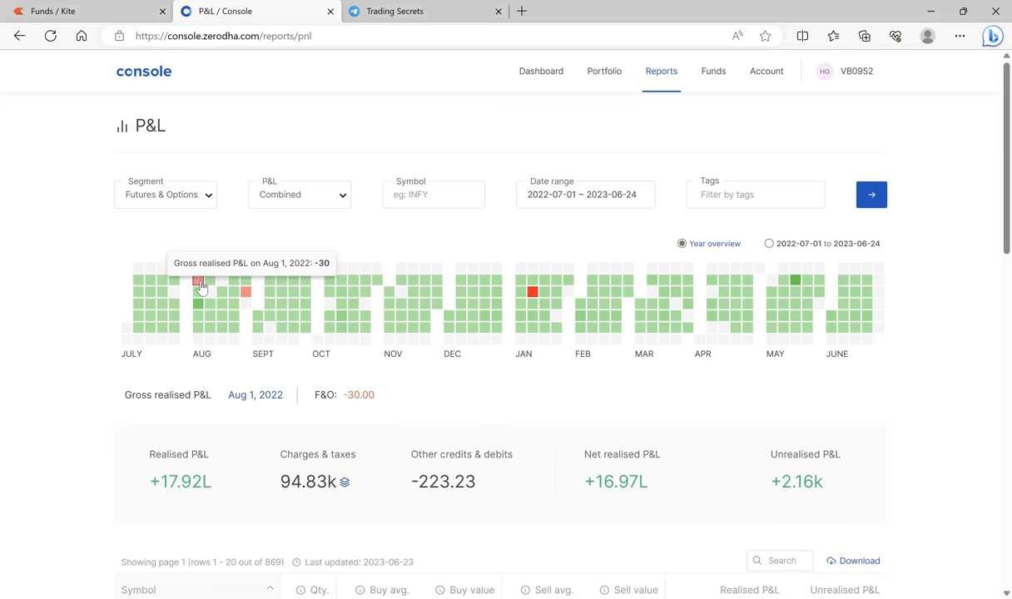
pyautogui.moveTo(246, 297)
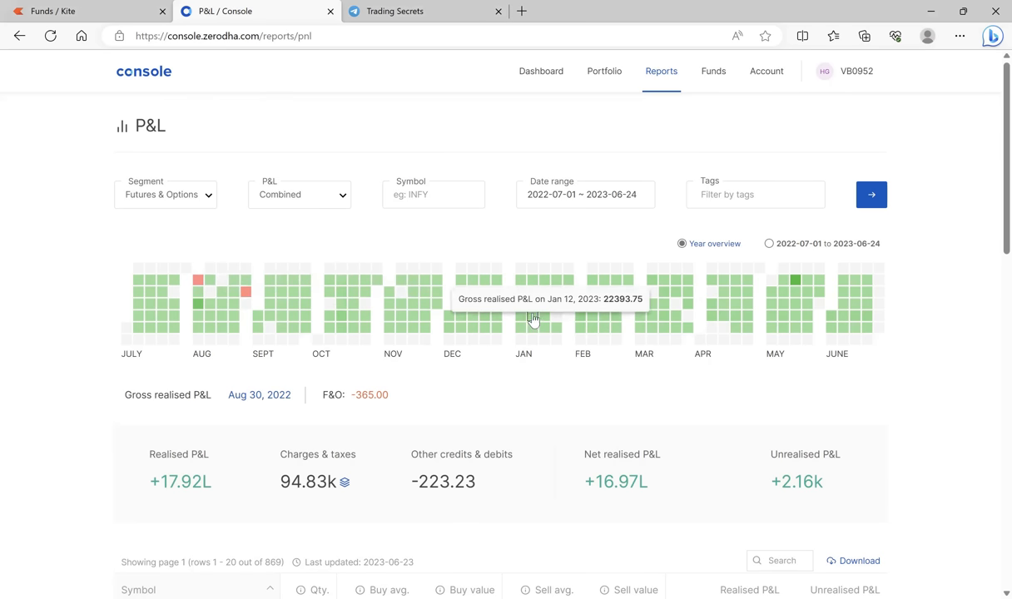
pyautogui.moveTo(534, 295)
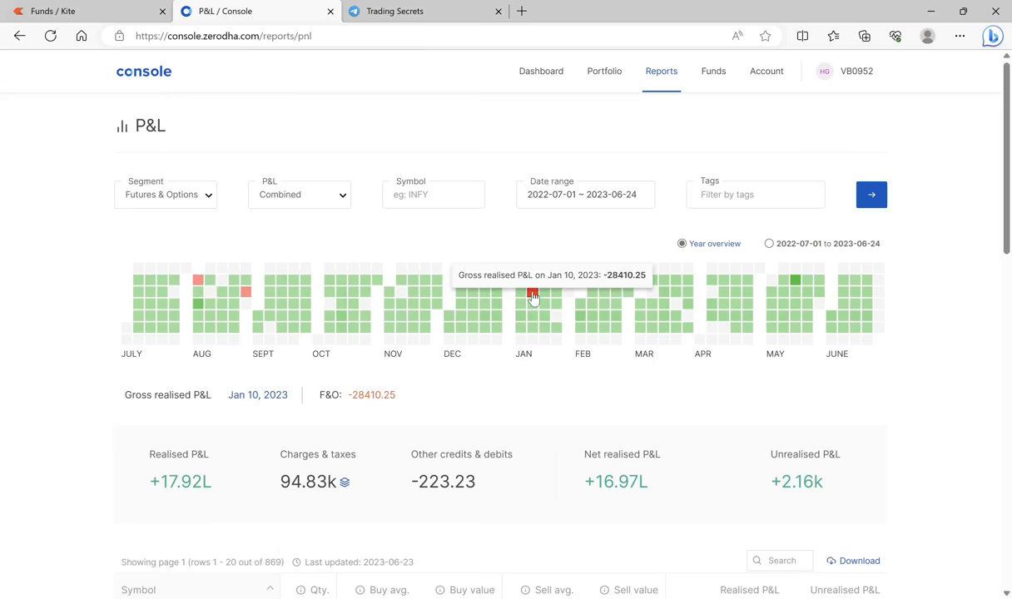
pyautogui.moveTo(799, 346)
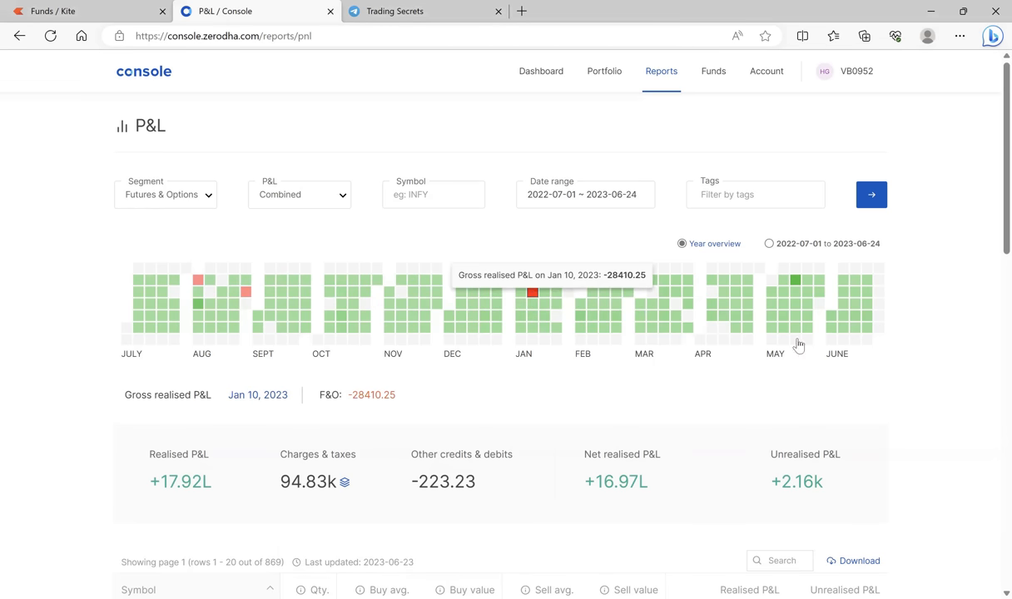
pyautogui.moveTo(769, 243)
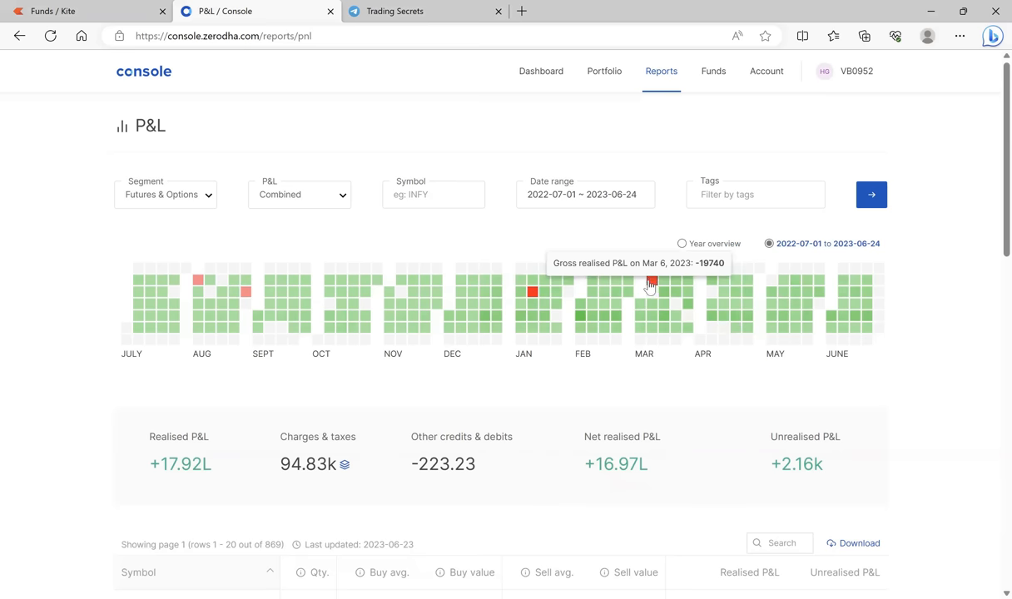
# - Show the Mar 6, 2023 realised P&L breakdown with its ₹-19,740 F&O loss
pyautogui.click(652, 280)
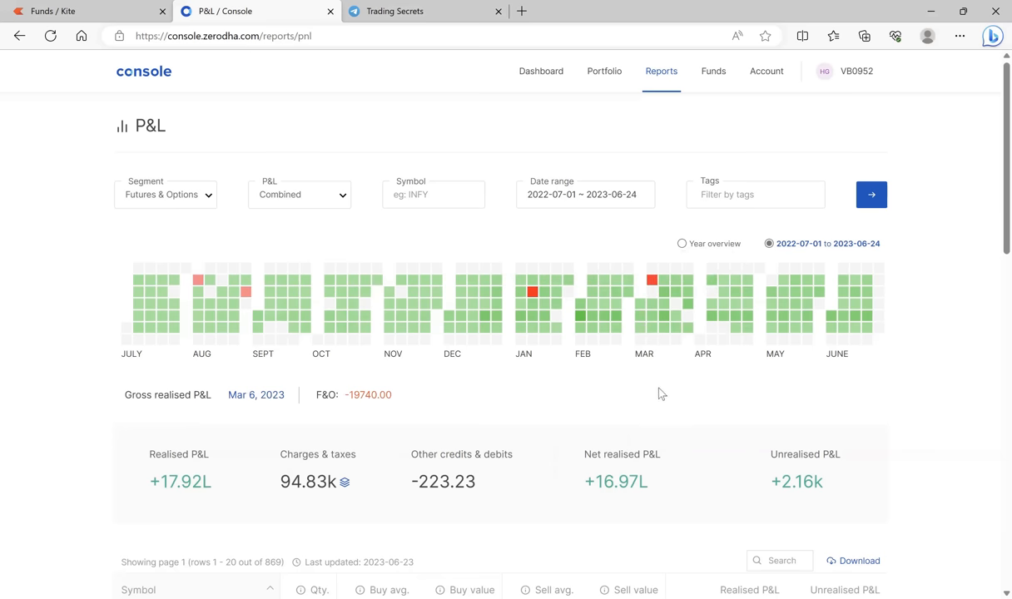
pyautogui.moveTo(555, 440)
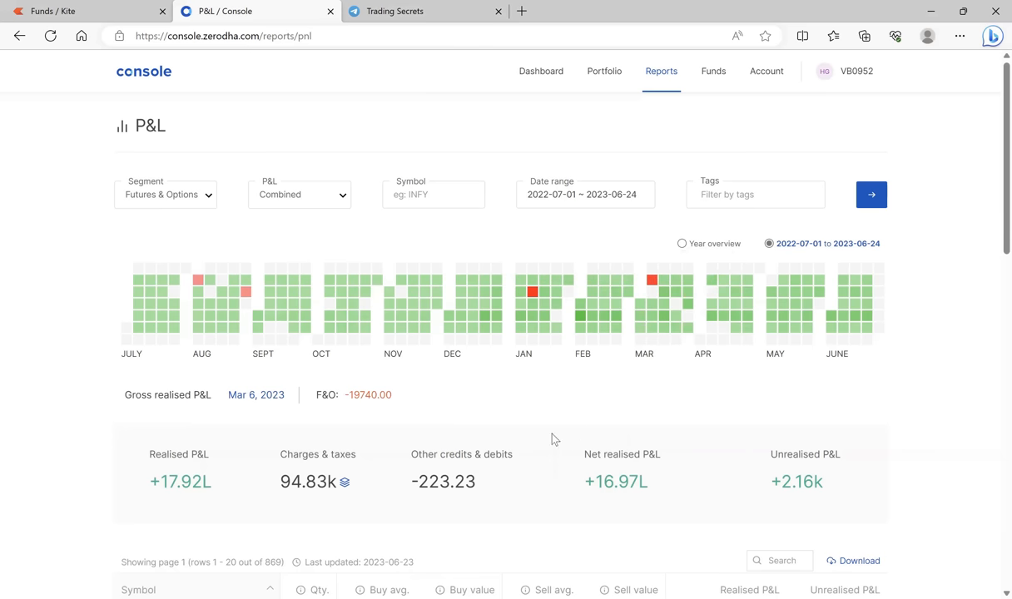
pyautogui.moveTo(532, 451)
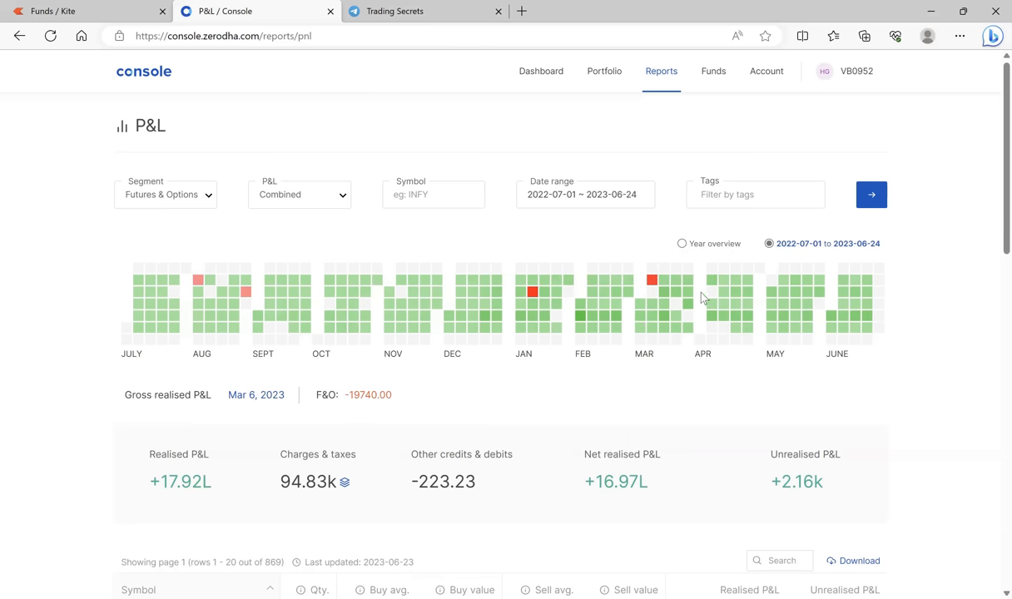
pyautogui.moveTo(652, 281)
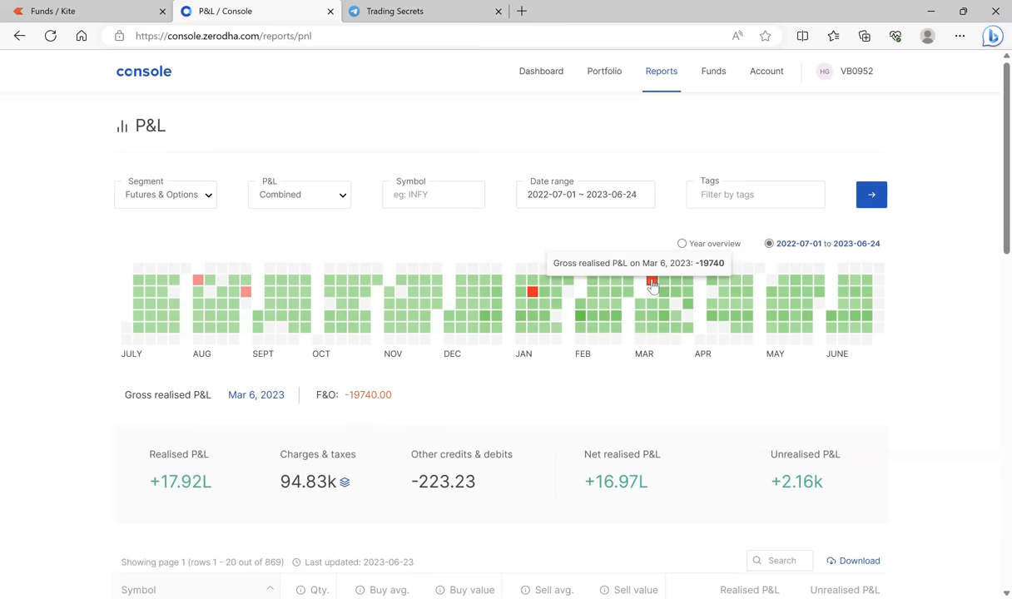
pyautogui.moveTo(353, 389)
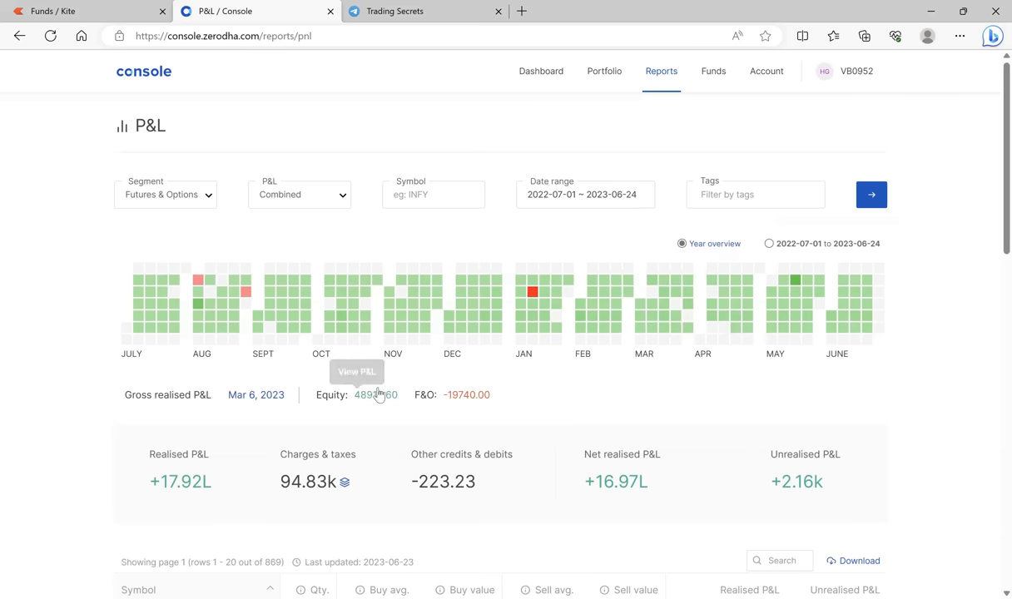
pyautogui.moveTo(438, 424)
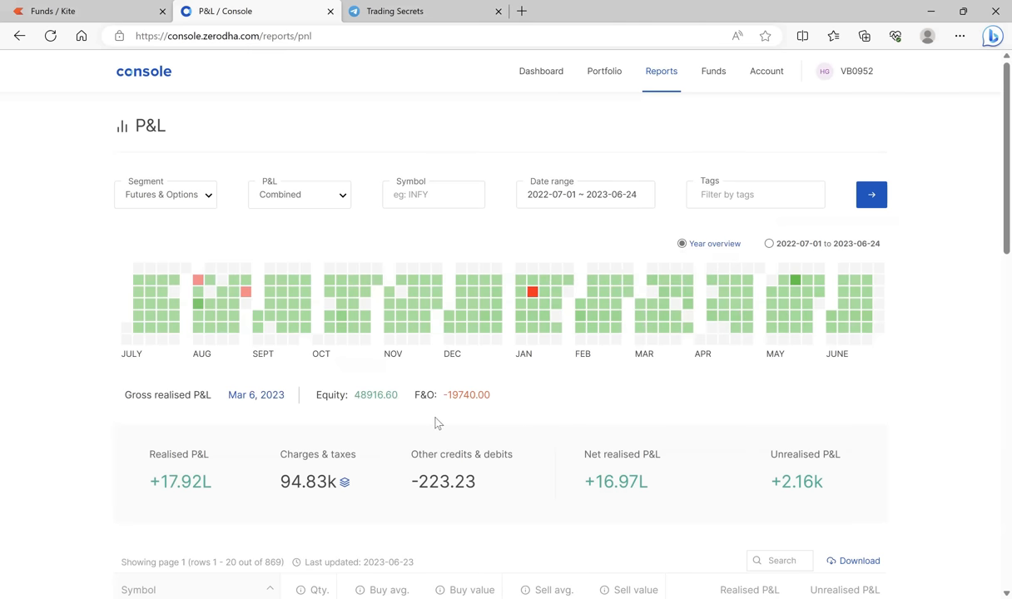
pyautogui.moveTo(485, 396)
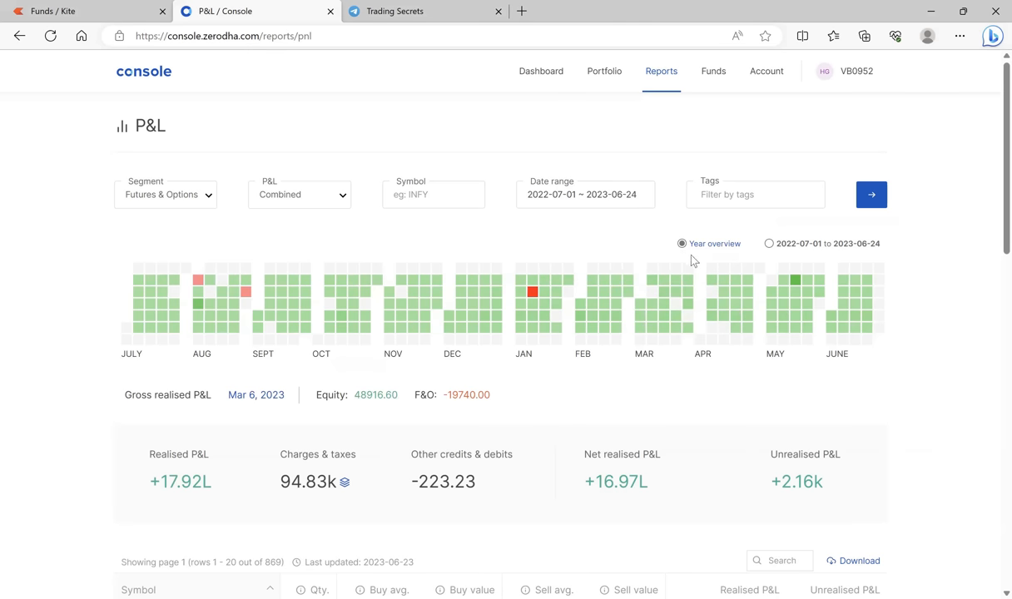
pyautogui.moveTo(653, 283)
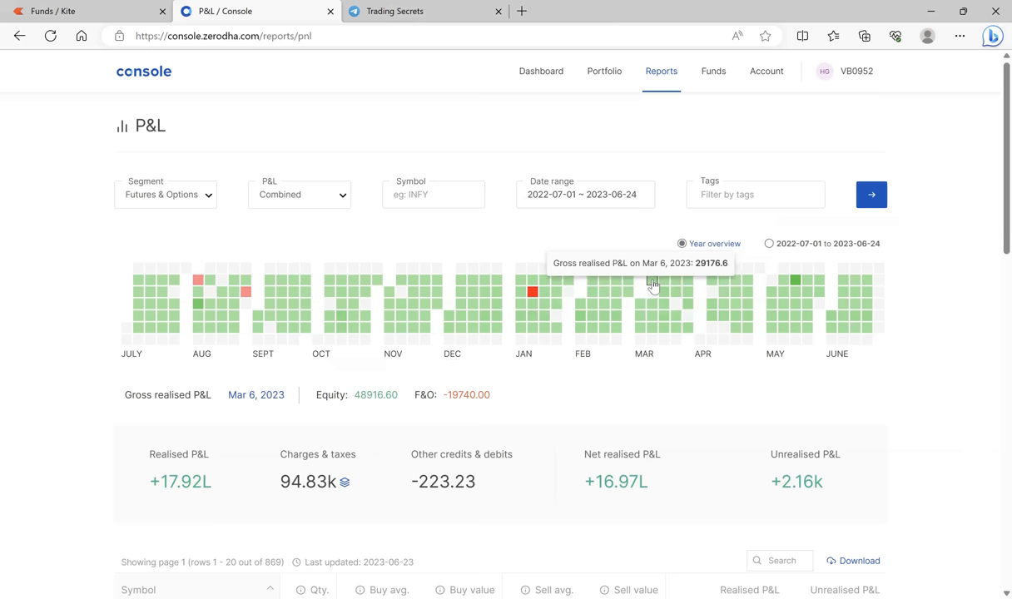
pyautogui.moveTo(529, 296)
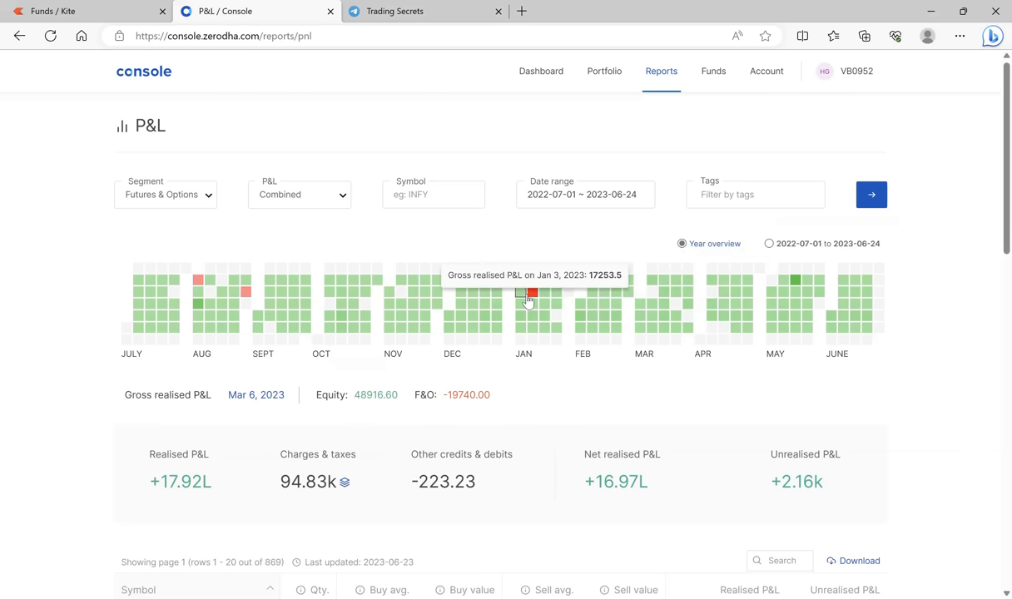
pyautogui.moveTo(535, 297)
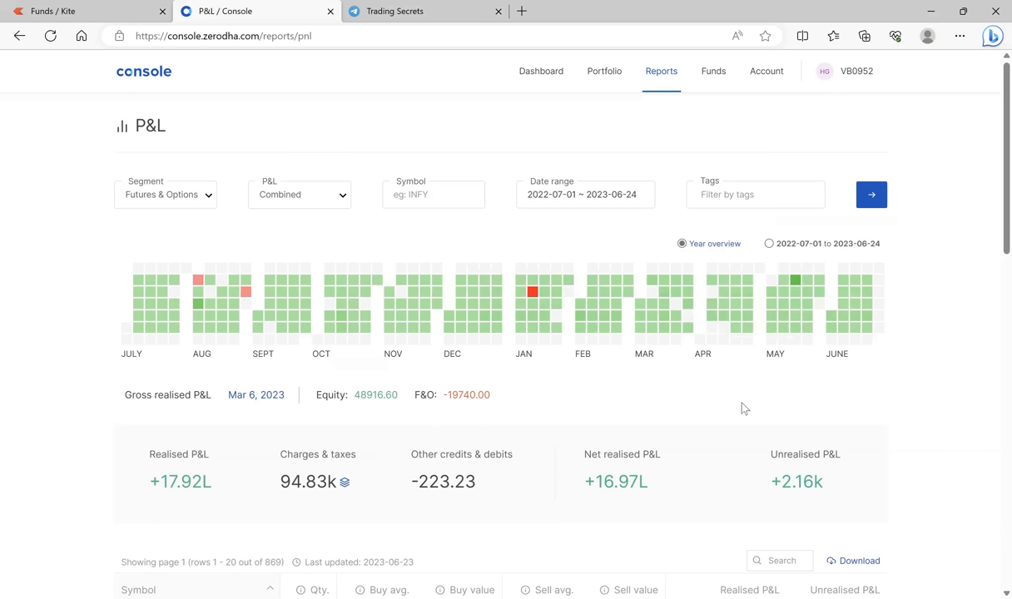
pyautogui.moveTo(711, 389)
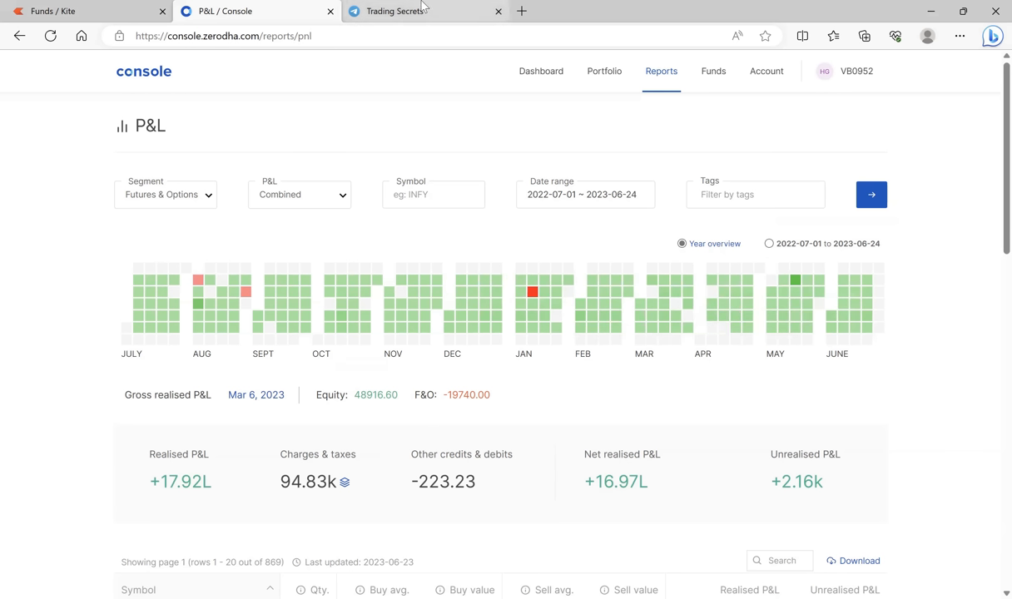
# - Open the Trading Secrets channel, close its info panel, and scroll to the KTKBANK post
pyautogui.click(408, 11)
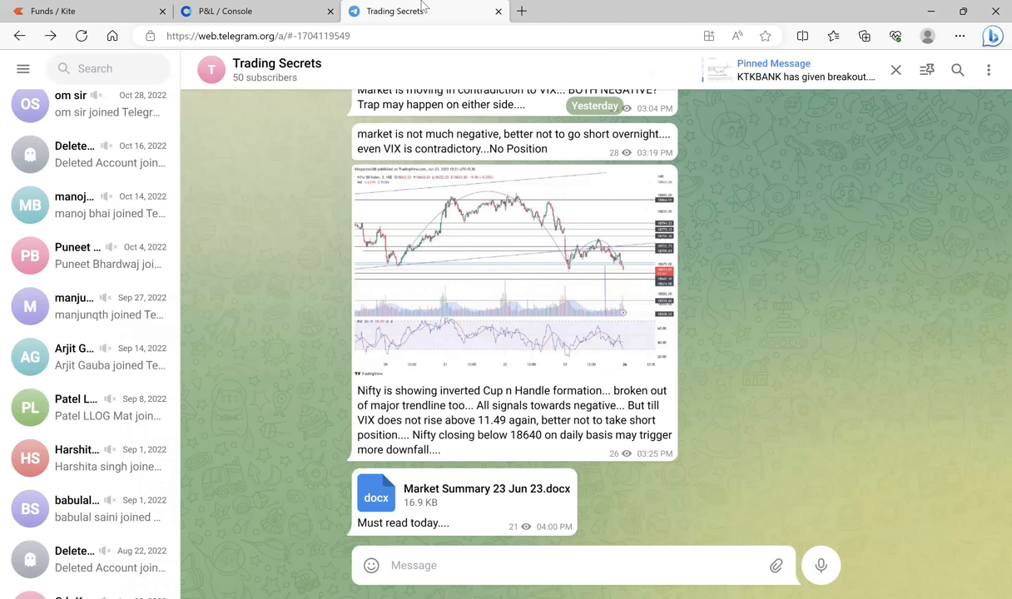
pyautogui.moveTo(271, 75)
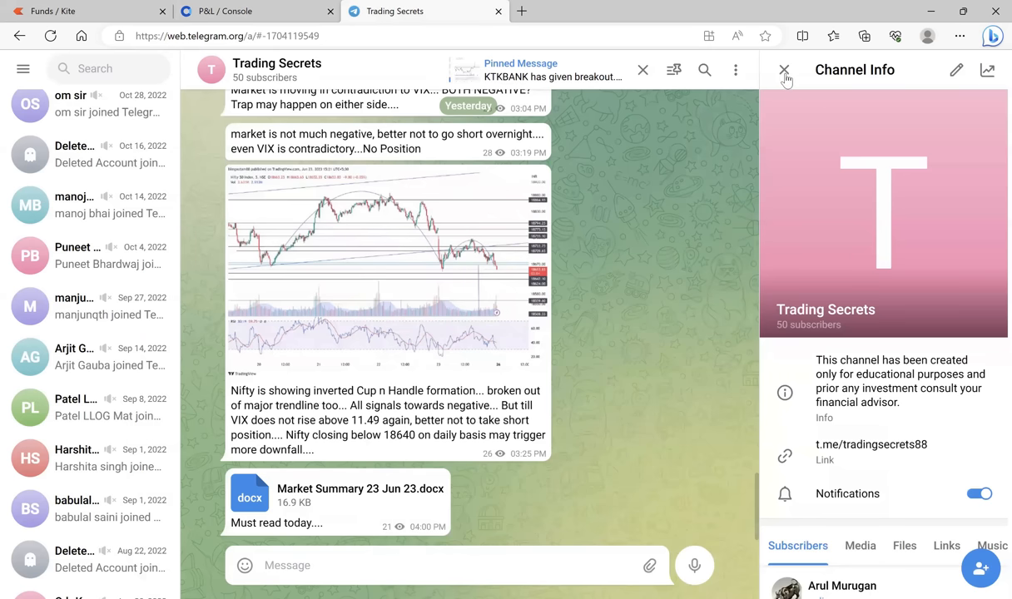
pyautogui.click(783, 70)
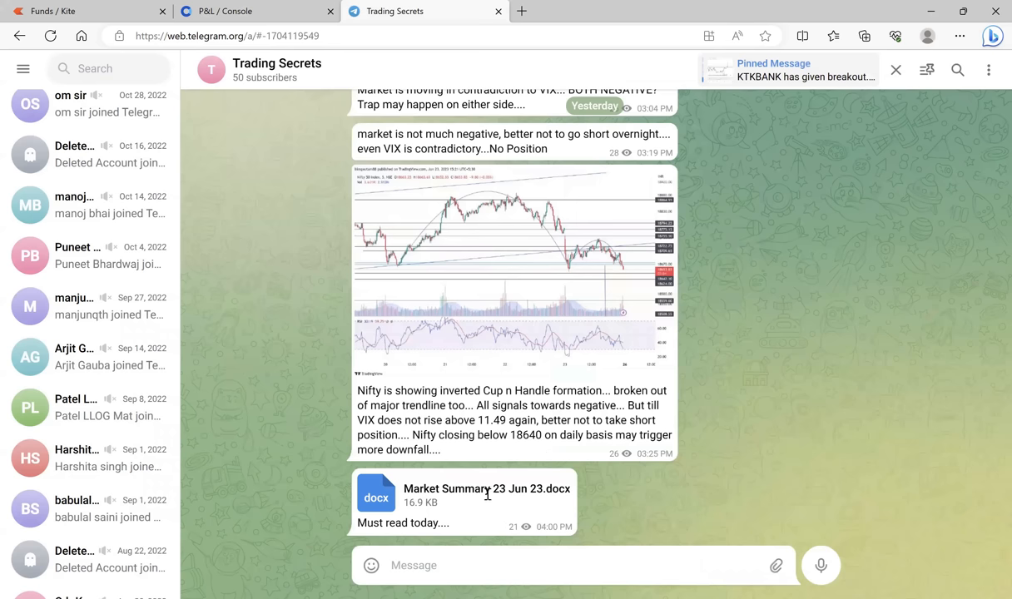
pyautogui.moveTo(523, 522)
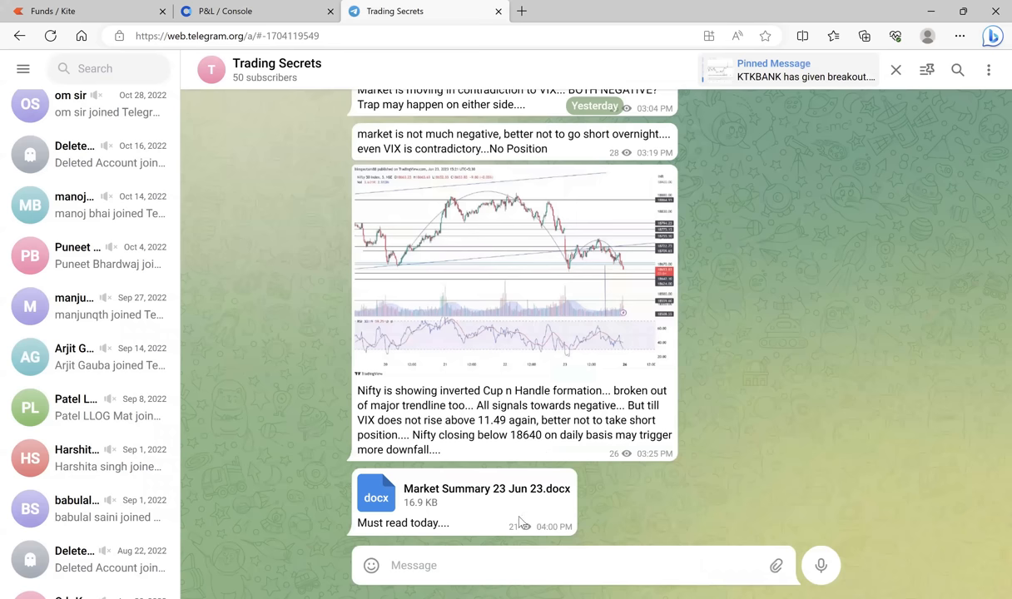
pyautogui.moveTo(556, 329)
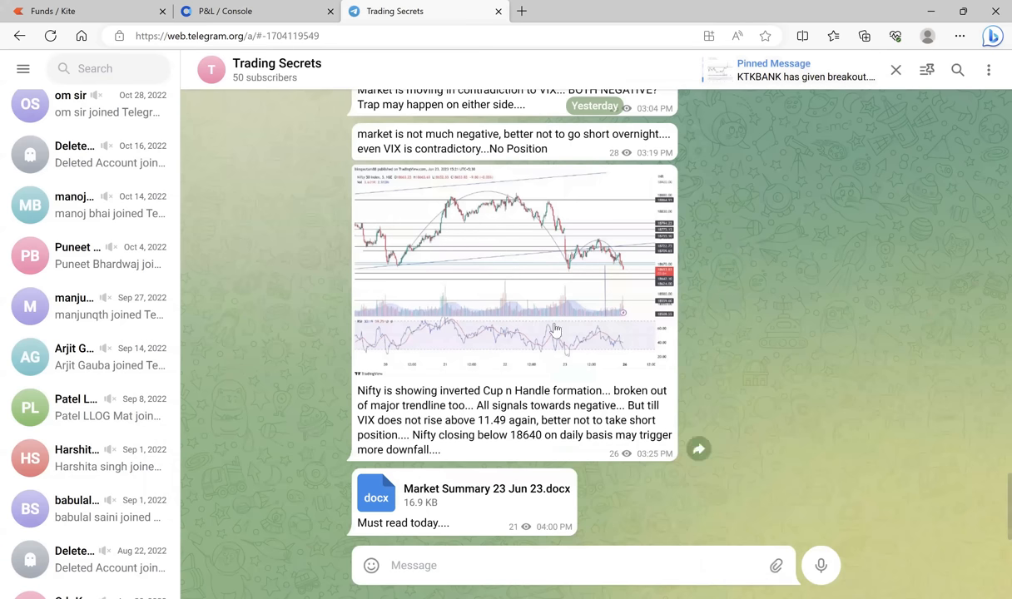
pyautogui.moveTo(691, 322)
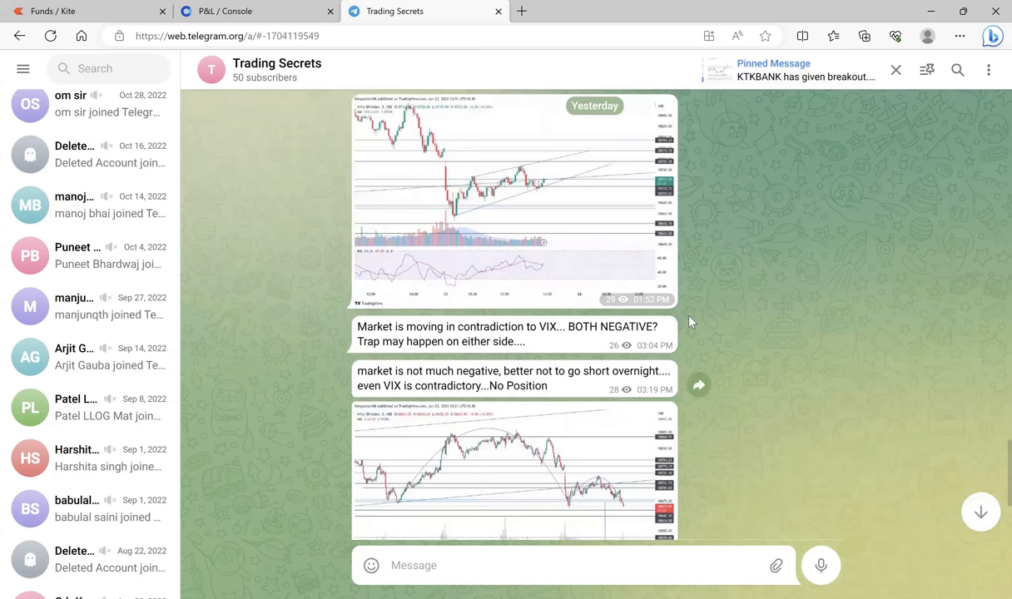
pyautogui.scroll(-3)
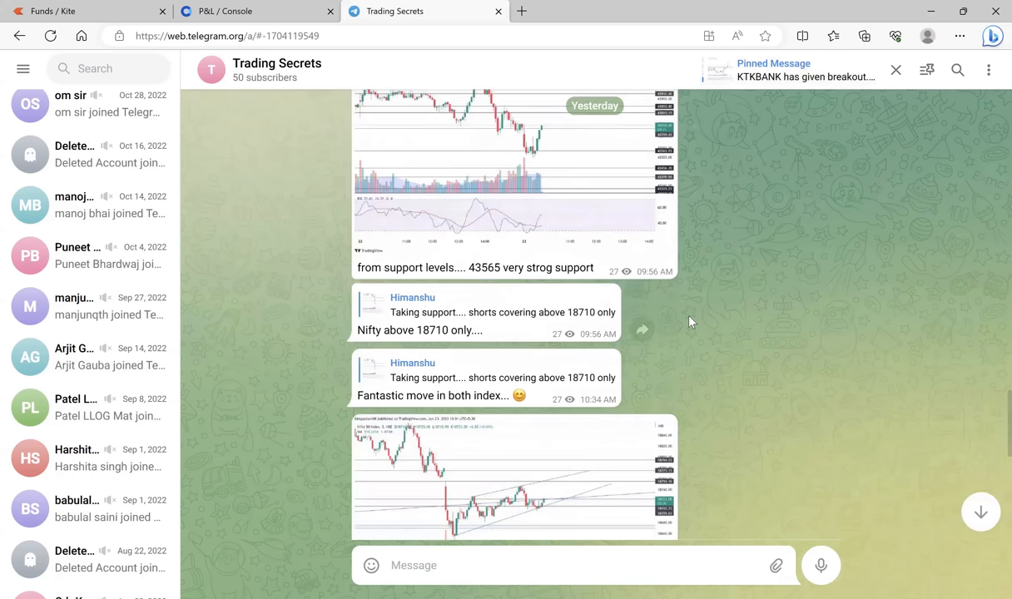
pyautogui.scroll(-3)
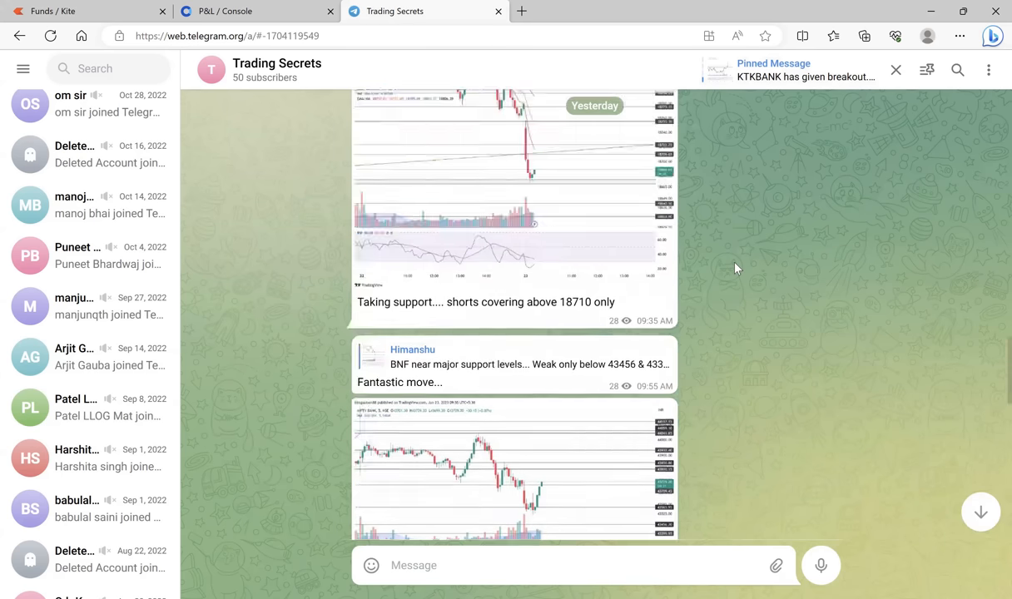
pyautogui.scroll(-3)
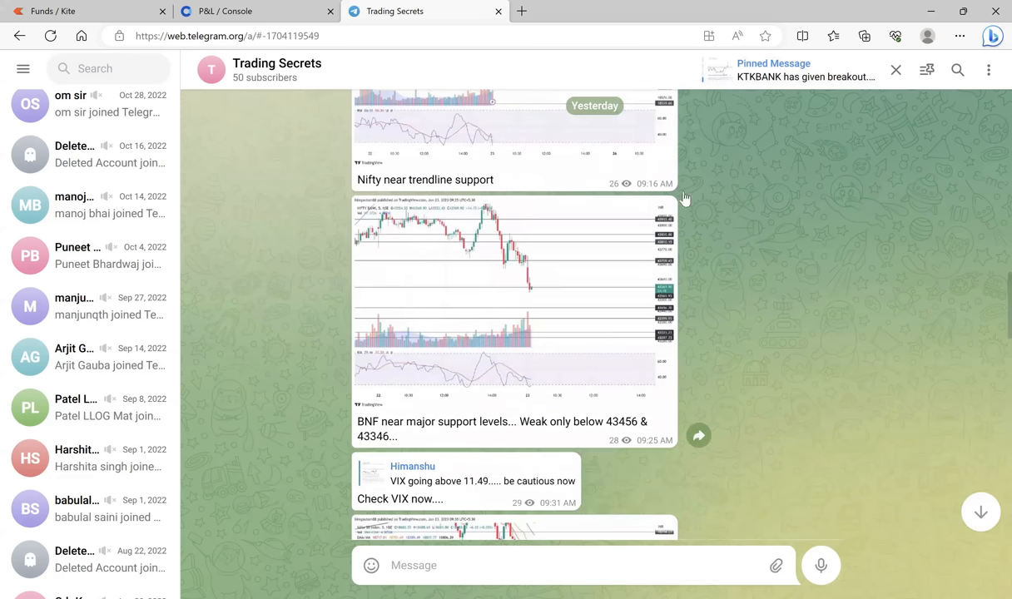
pyautogui.moveTo(733, 279)
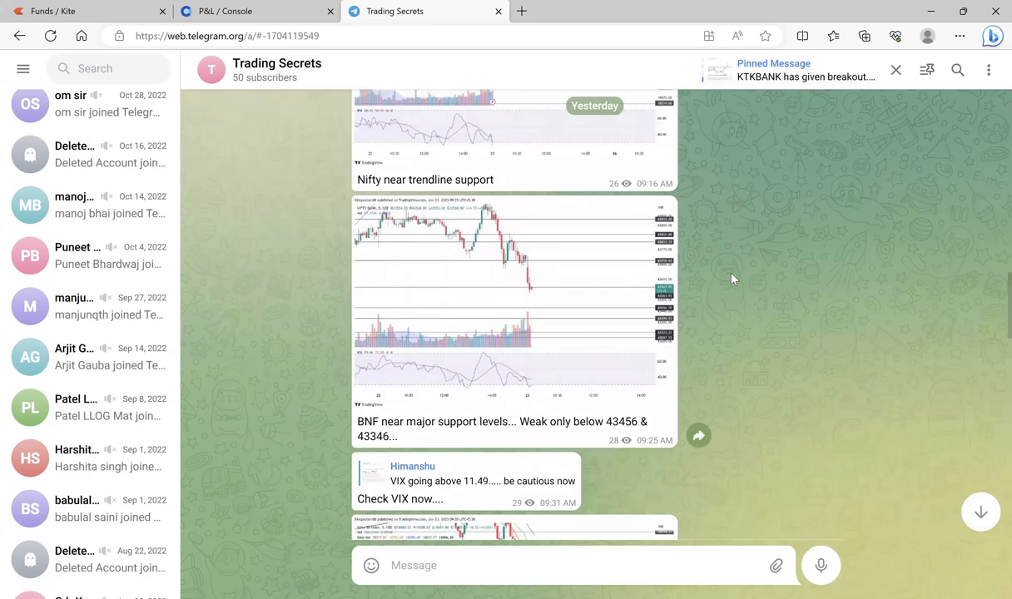
pyautogui.scroll(-3)
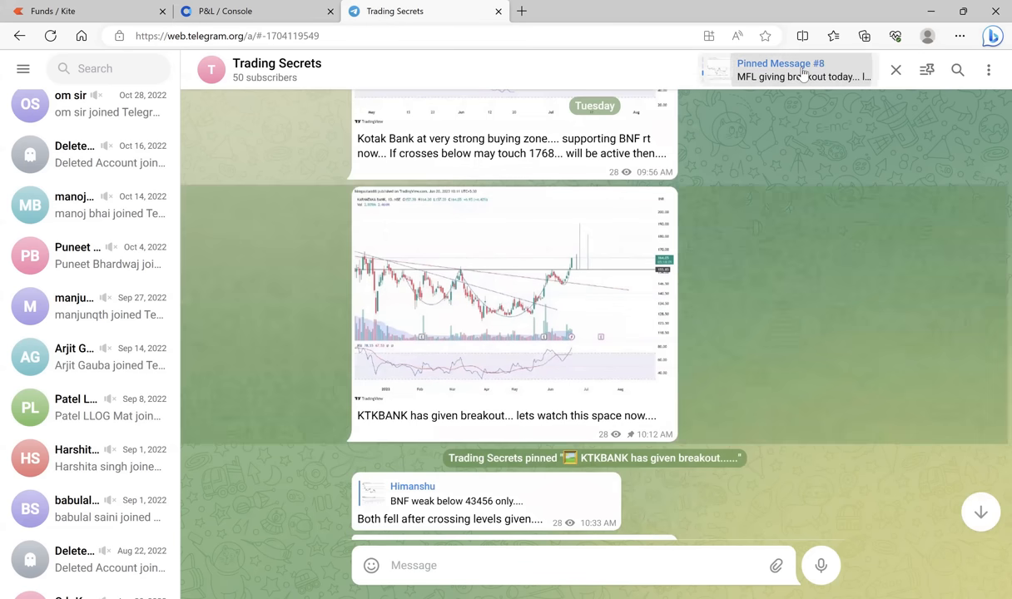
# - Step back through older pinned posts to May 10's Angel One cup-and-handle call
pyautogui.scroll(-3)
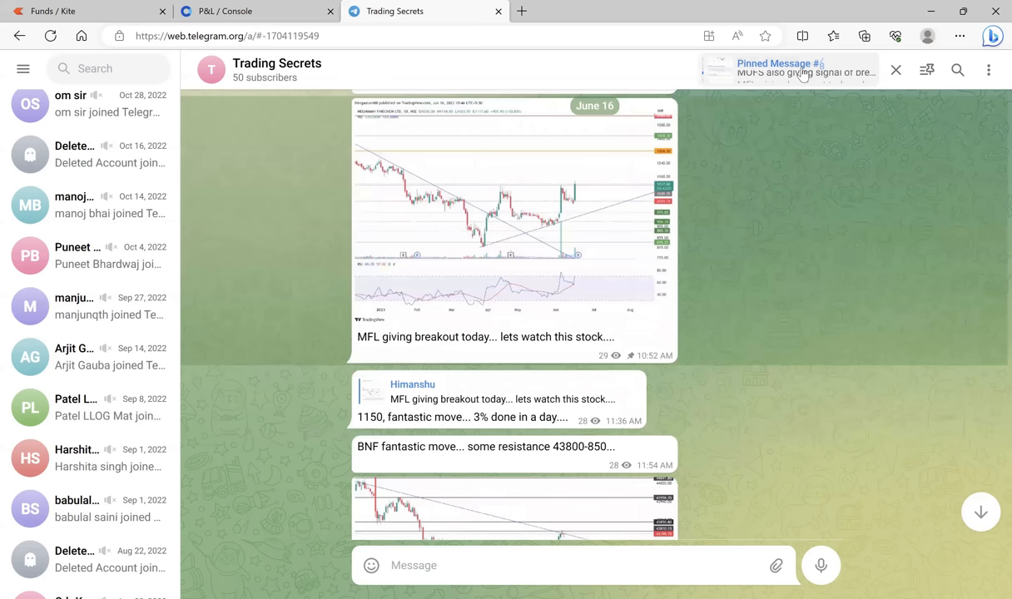
pyautogui.scroll(-3)
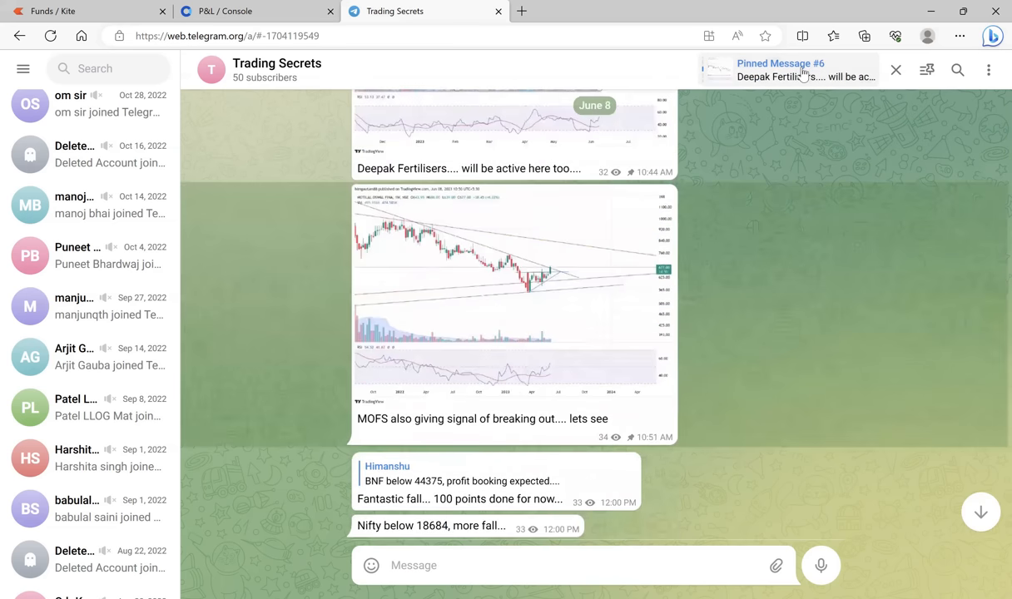
pyautogui.scroll(-3)
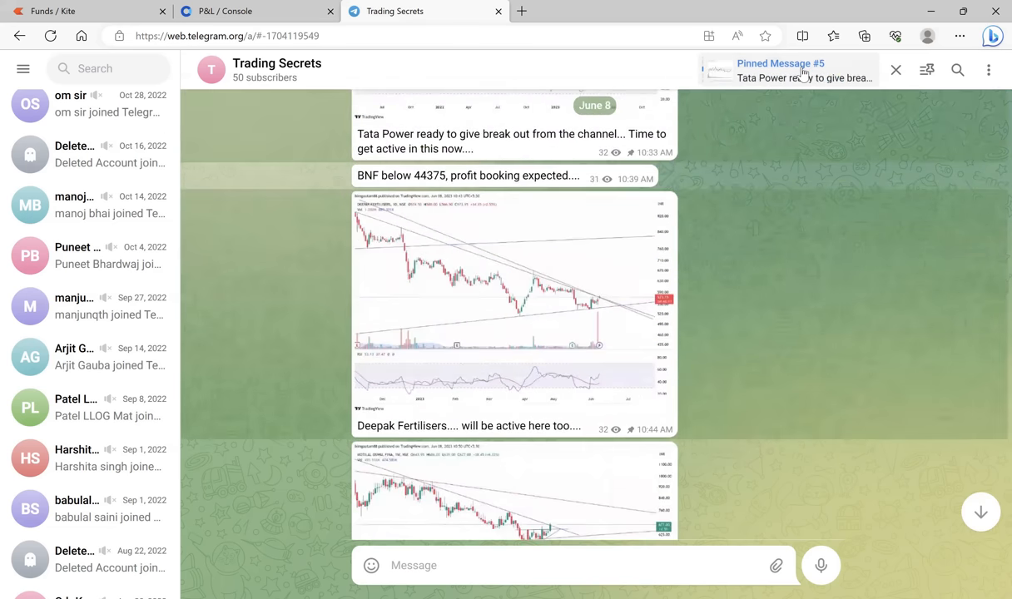
pyautogui.scroll(-3)
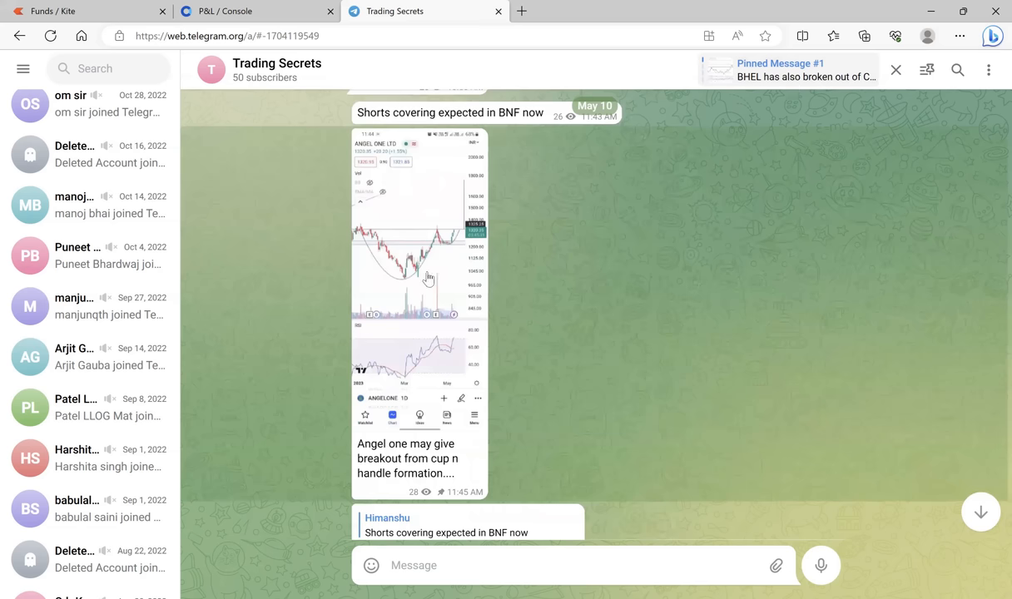
# - View the Angel One and BHEL charts full size, closing each viewer afterwards
pyautogui.click(420, 274)
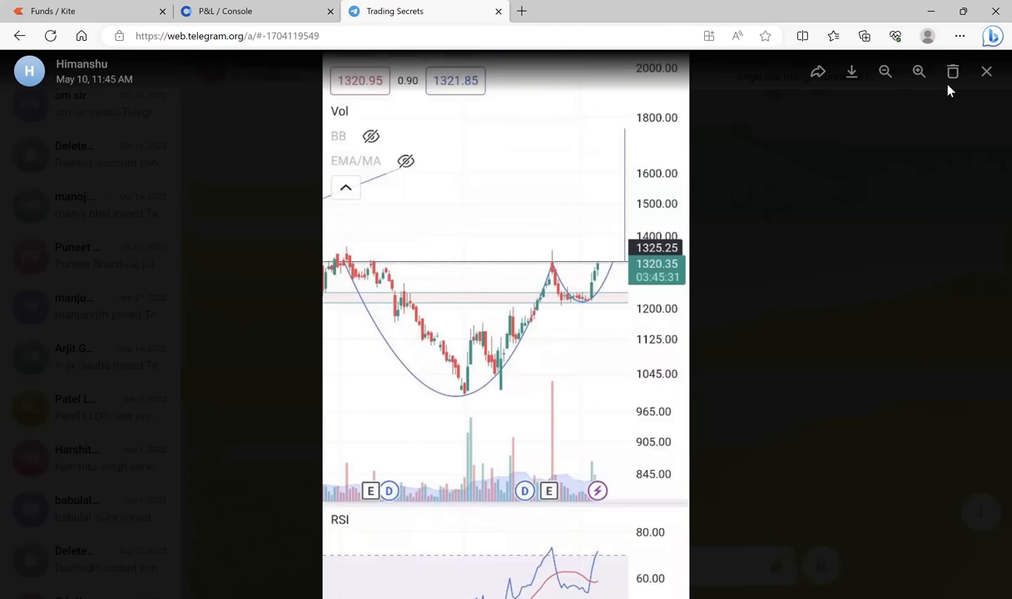
pyautogui.click(987, 72)
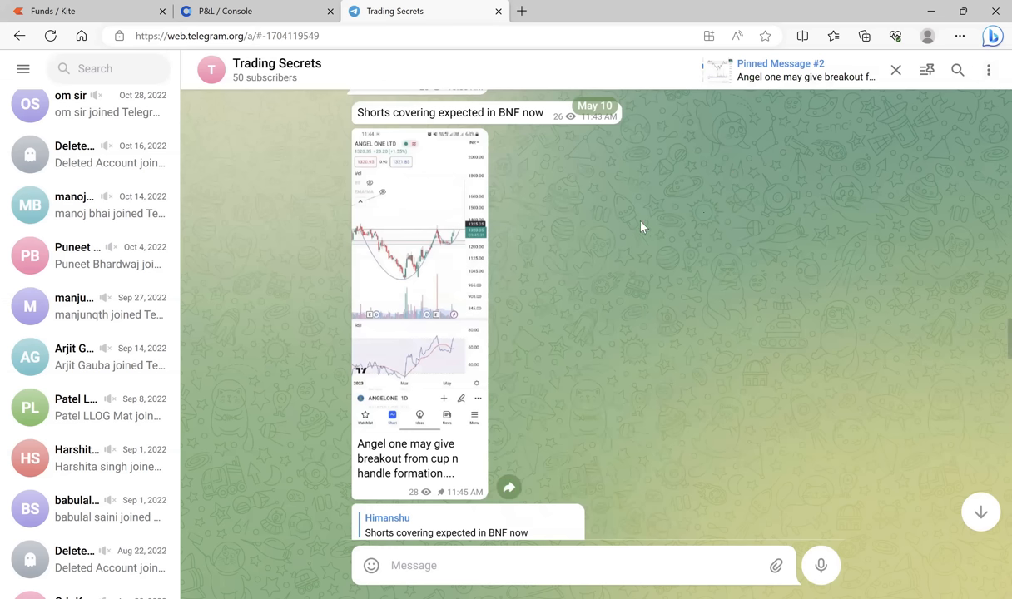
pyautogui.moveTo(556, 266)
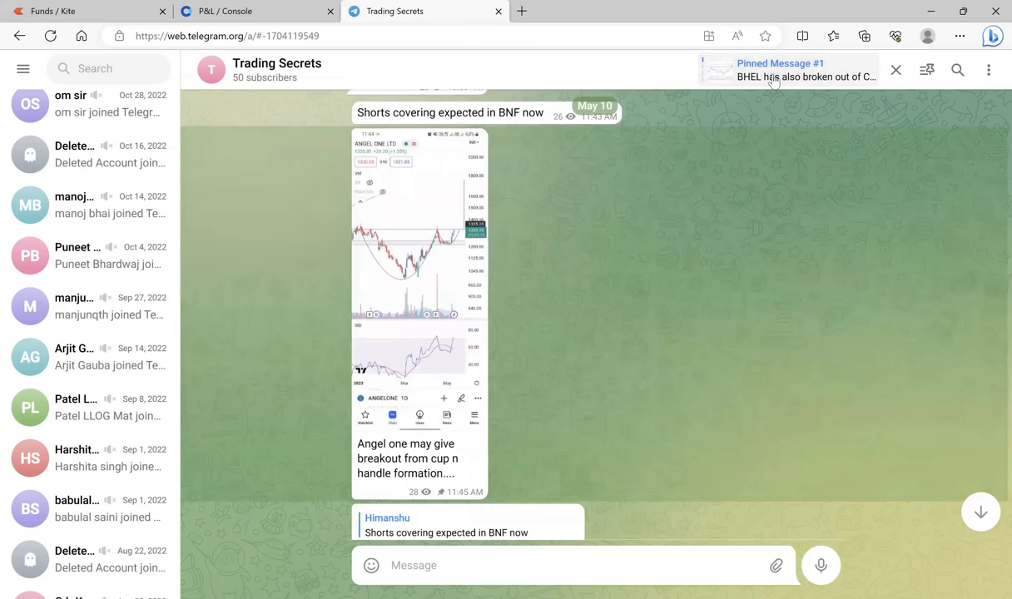
pyautogui.moveTo(570, 323)
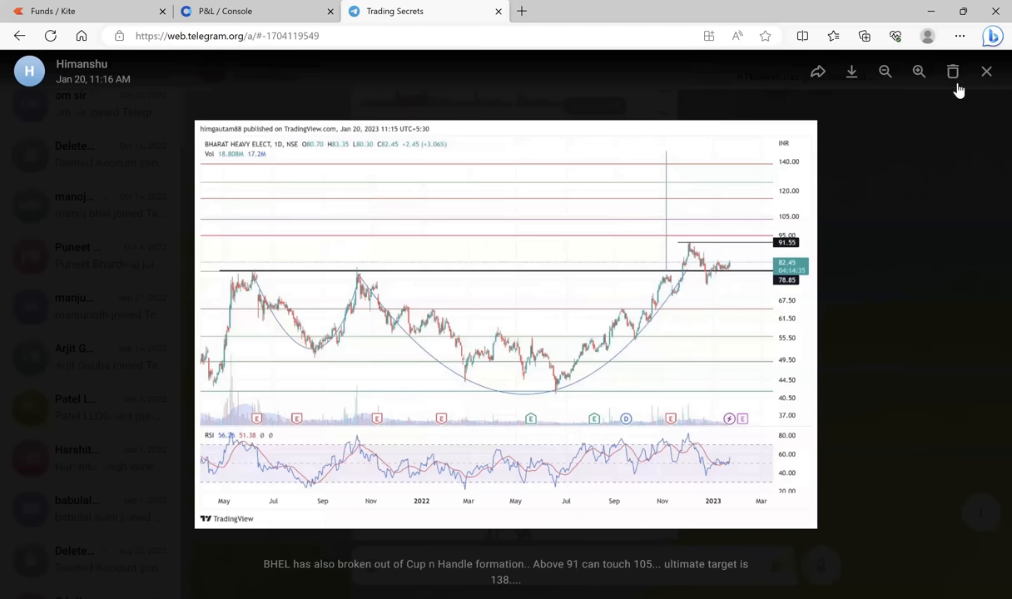
pyautogui.click(986, 71)
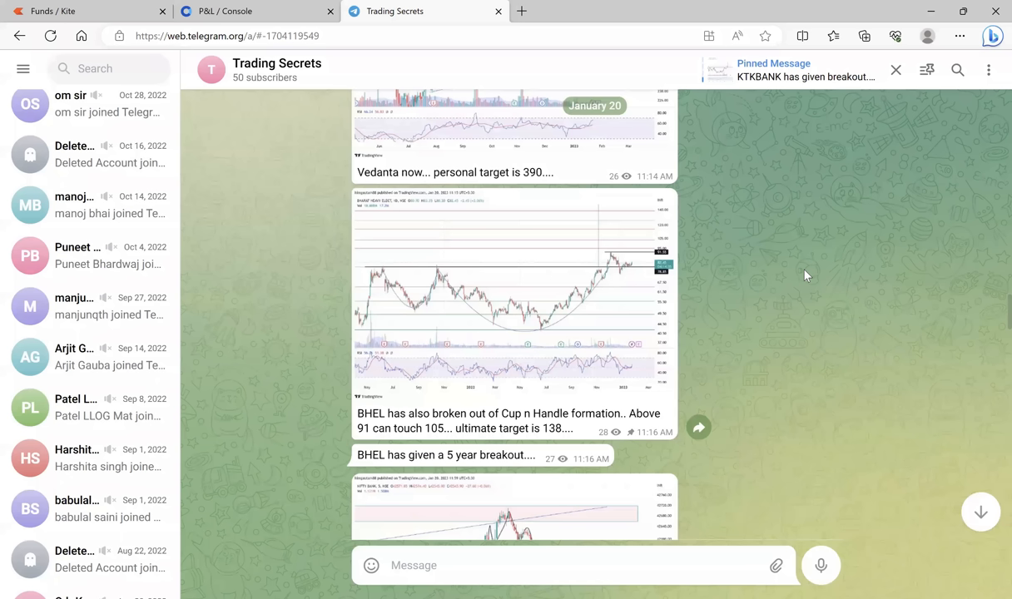
pyautogui.moveTo(604, 259)
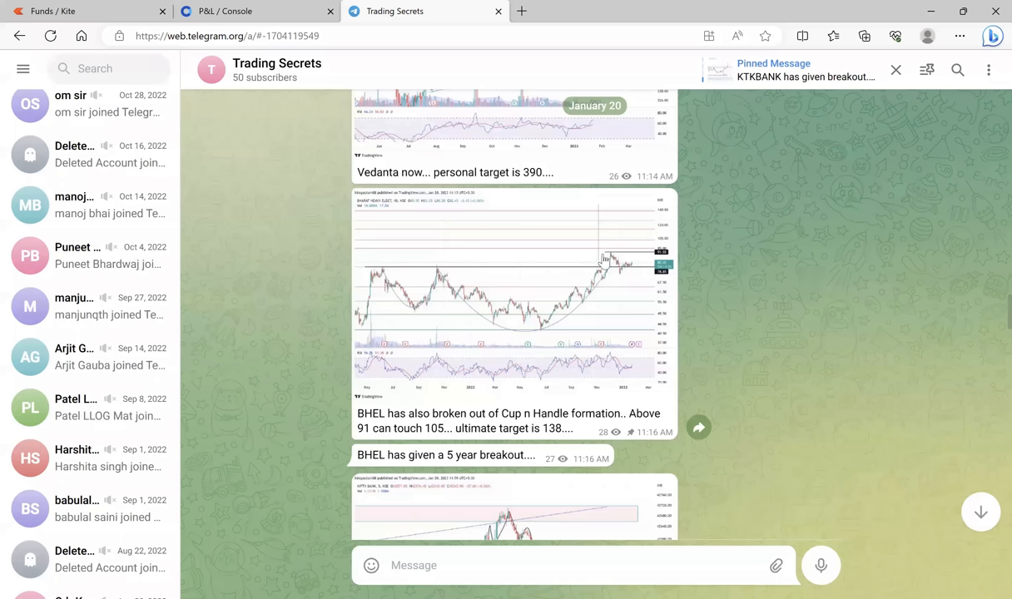
# - Scroll up to the January 20 NIFTY JAN 18100 CE/PE option posts
pyautogui.scroll(3)
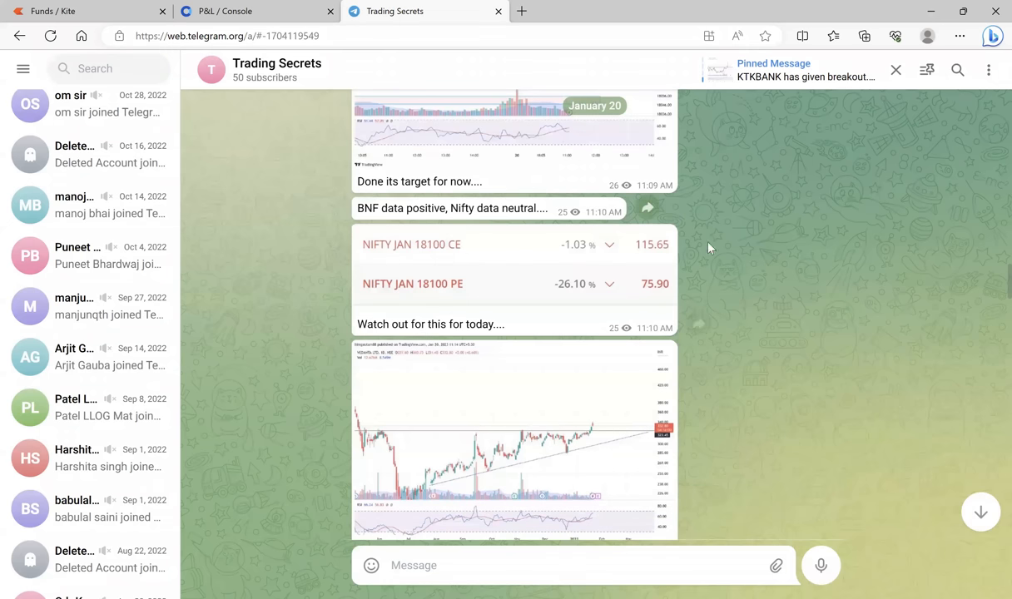
pyautogui.moveTo(776, 267)
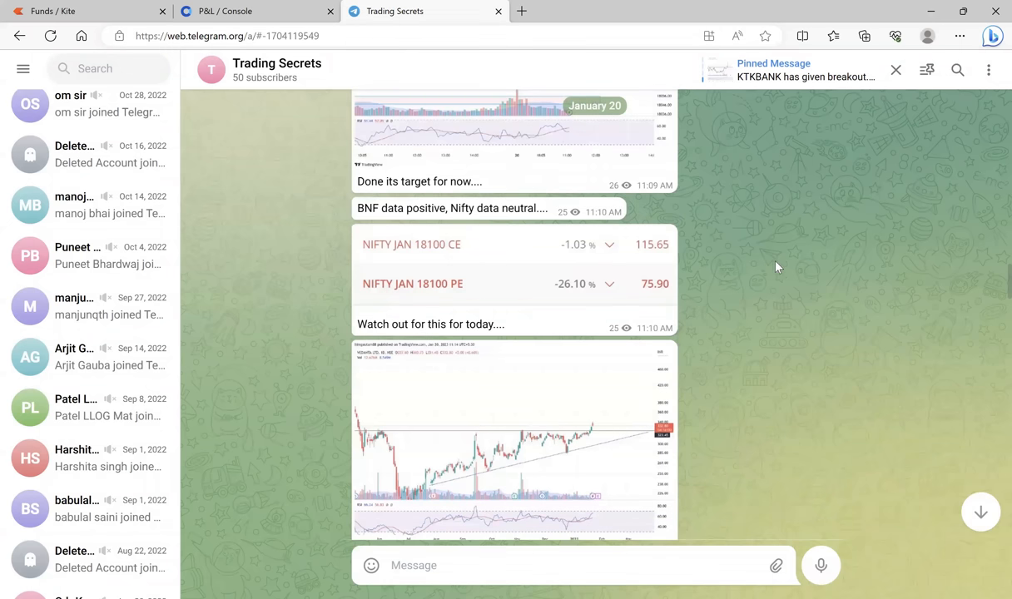
pyautogui.moveTo(743, 365)
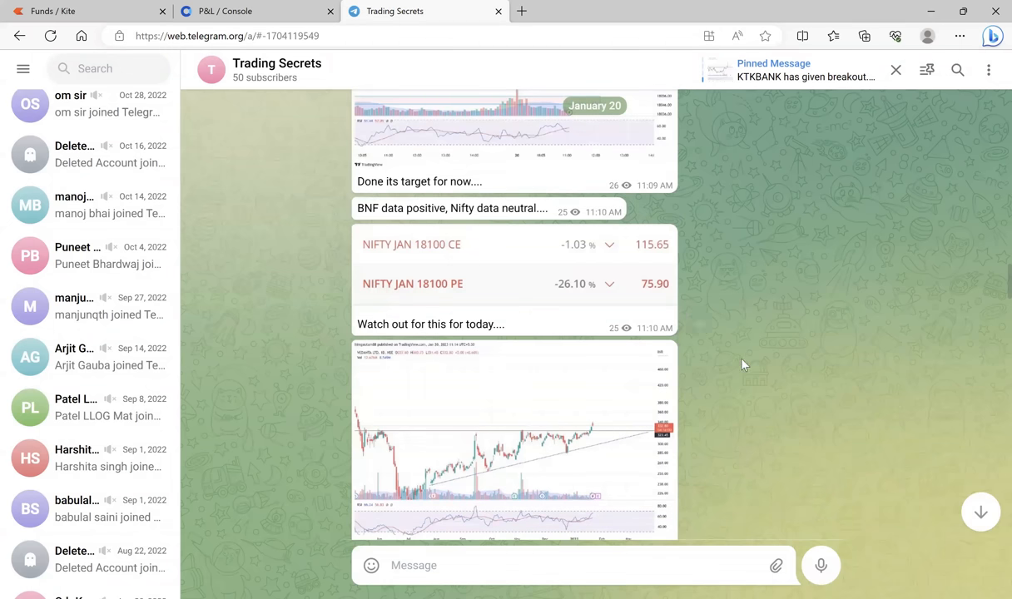
pyautogui.moveTo(732, 365)
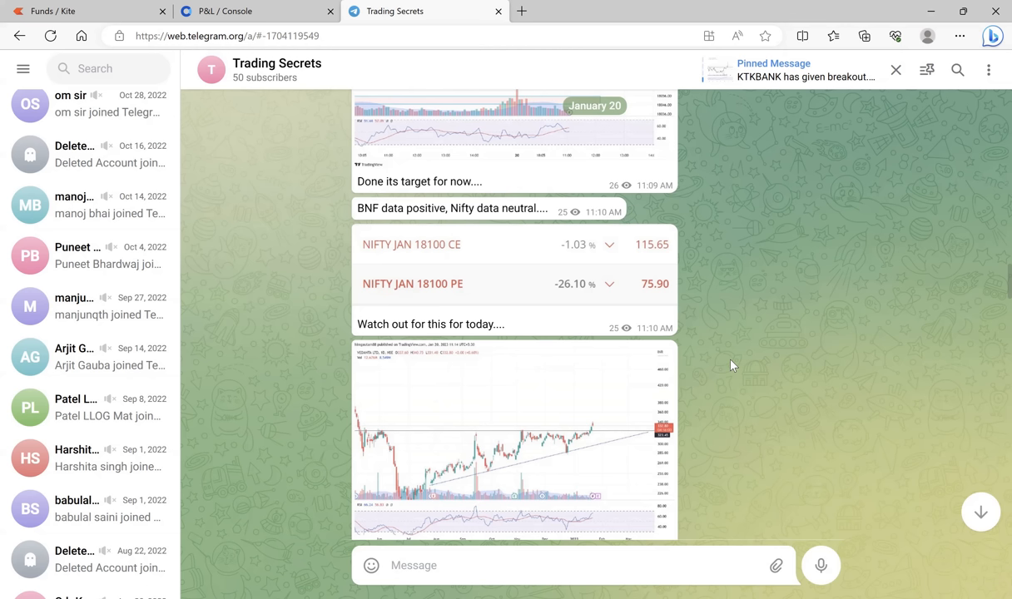
pyautogui.moveTo(857, 525)
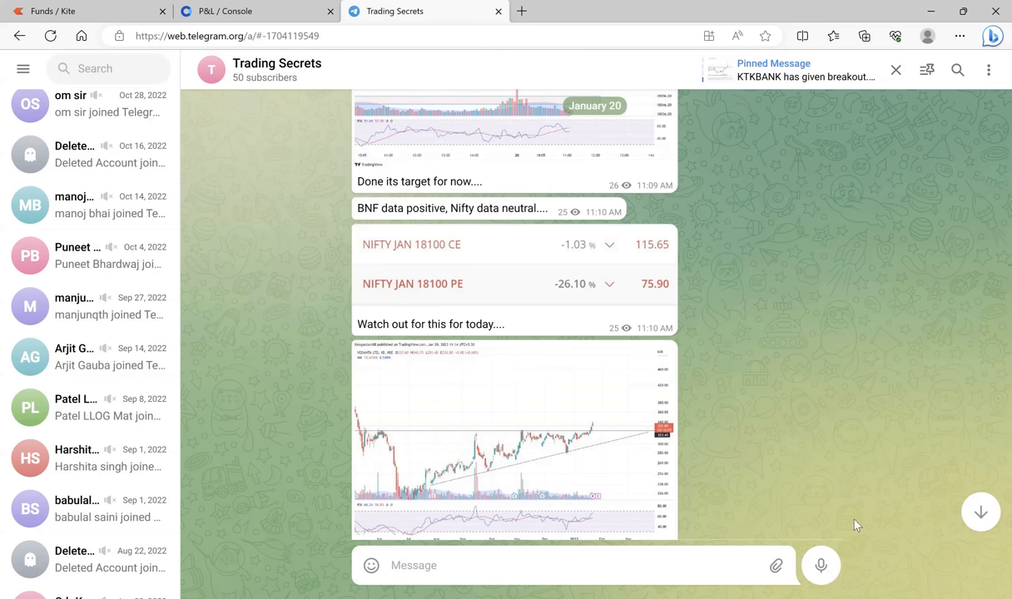
# - Jump to the newest channel posts, ending with 'Market Summary 23 Jun 23.docx'
pyautogui.scroll(-3)
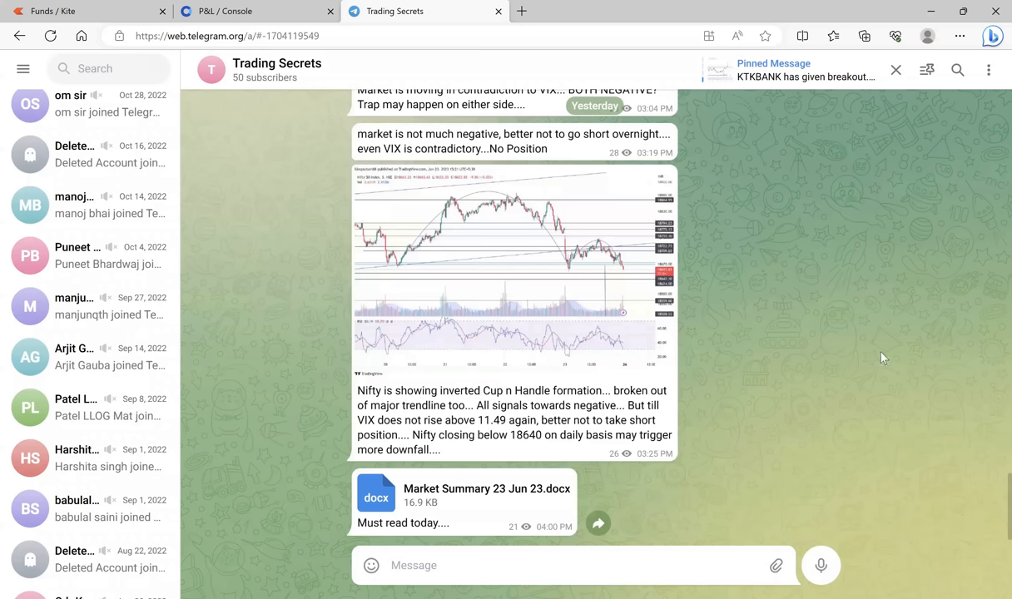
pyautogui.moveTo(683, 399)
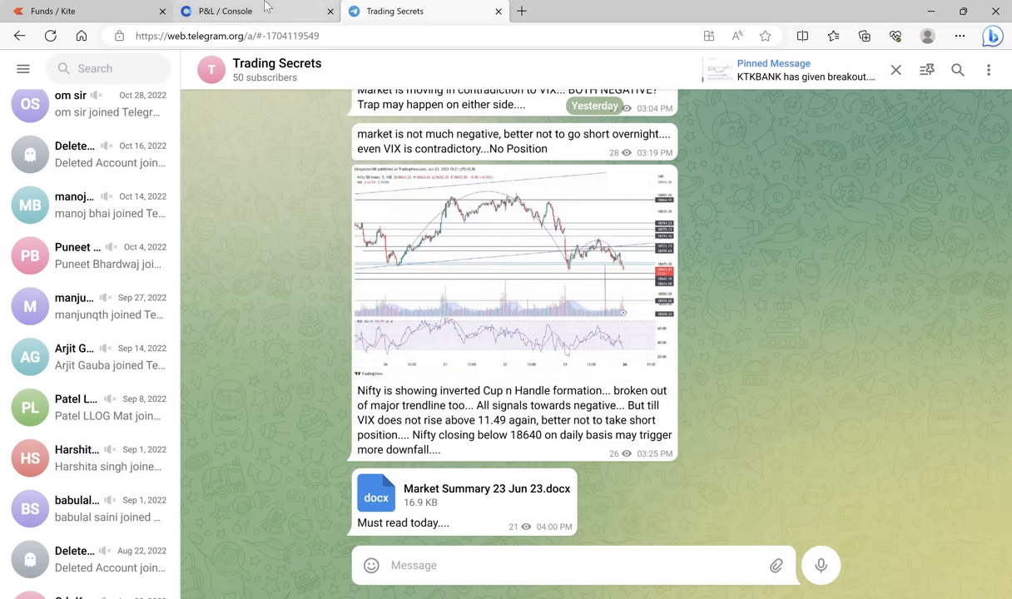
# - Return to the Console F&O P&L heatmap showing +17.92L realised P&L
pyautogui.click(225, 11)
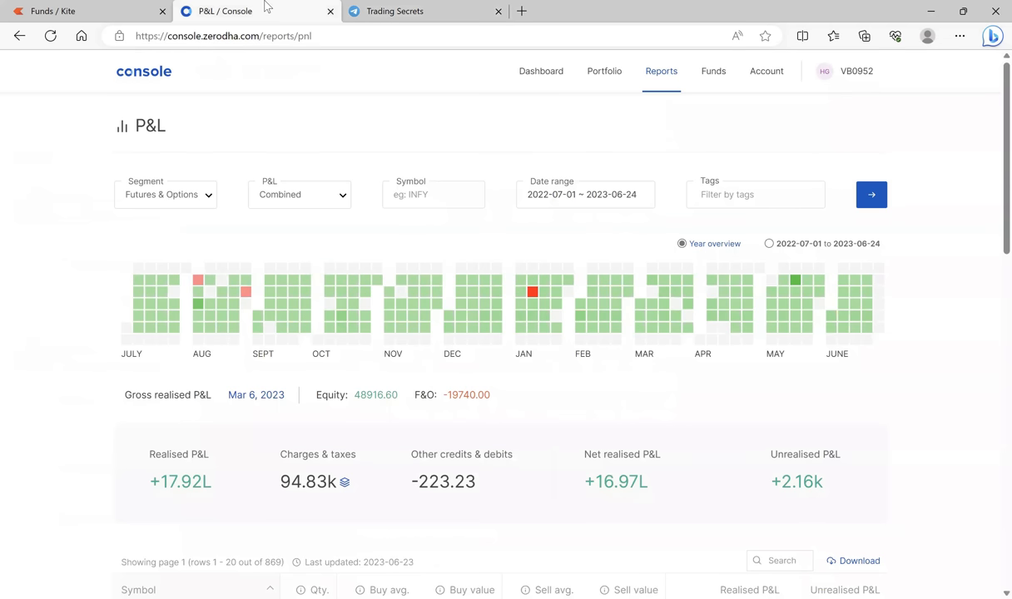
pyautogui.moveTo(722, 271)
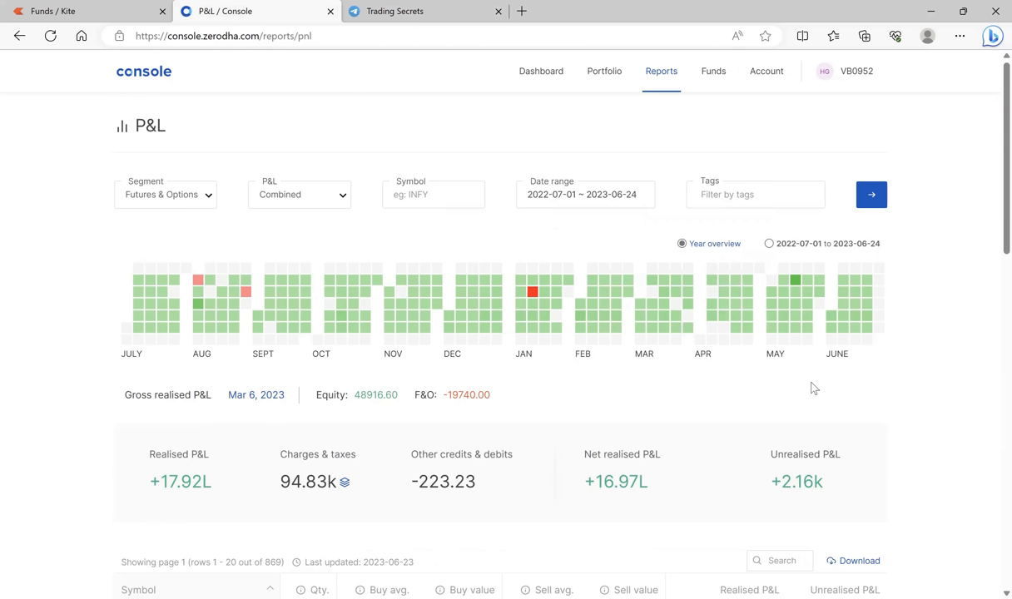
pyautogui.moveTo(780, 368)
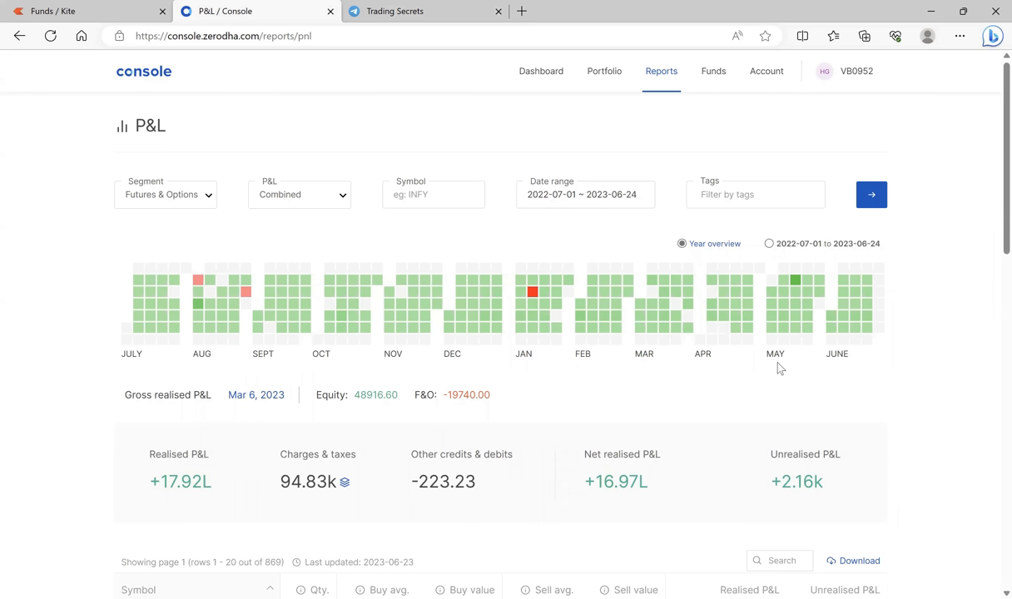
pyautogui.moveTo(749, 465)
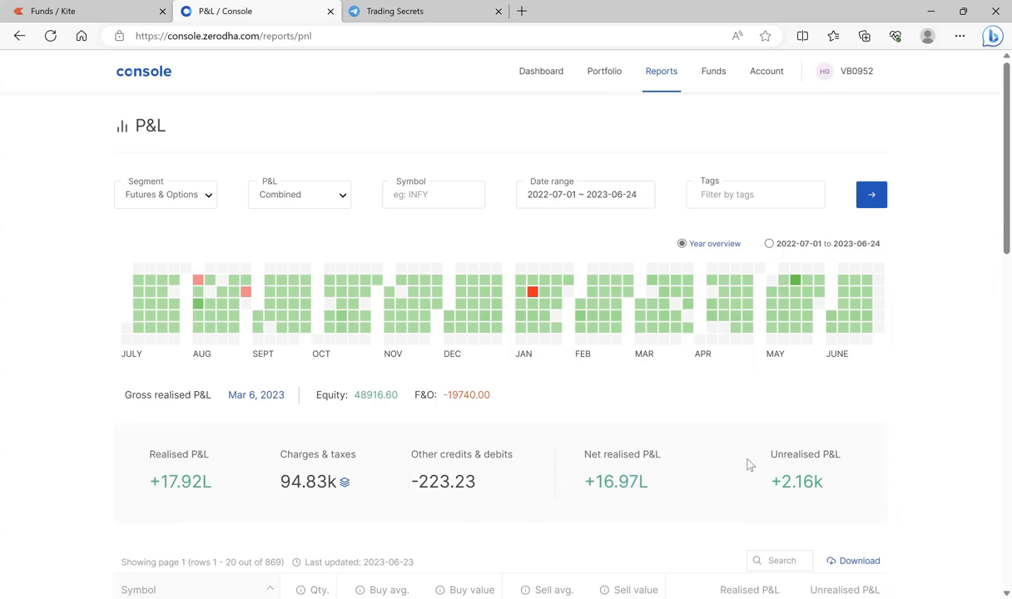